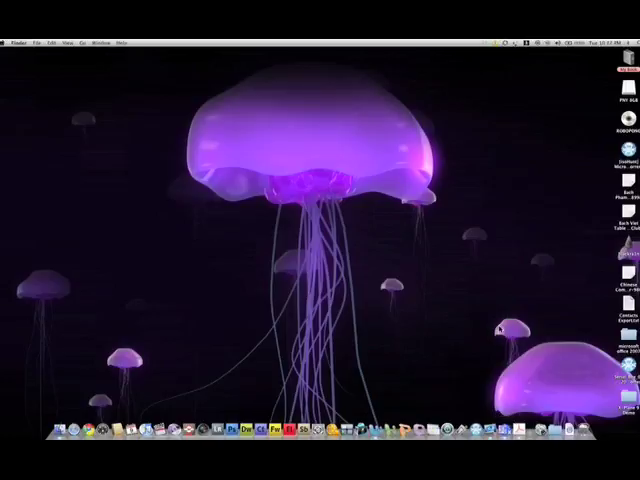
{"action": "mouse_move", "coordinate": [392, 336]}
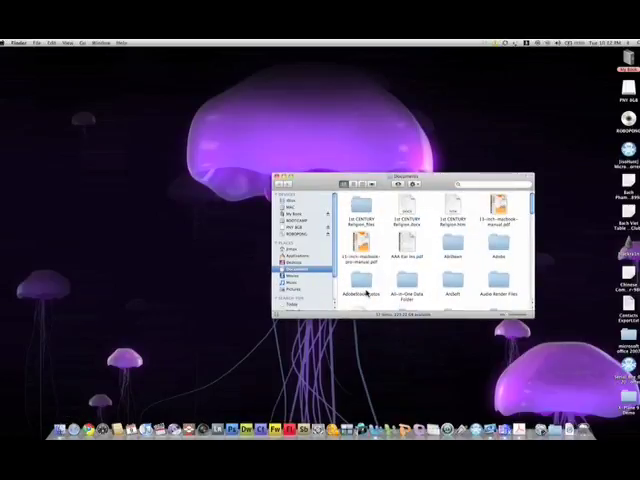
Bring up the Finder folder holding the Word document via its context menu
{"action": "right_click", "coordinate": [462, 220]}
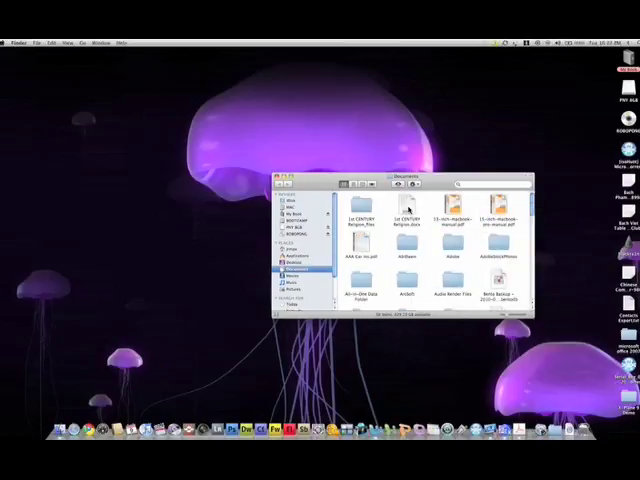
Open the two-column comparison document in Word and reach its File menu
{"action": "double_click", "coordinate": [410, 216]}
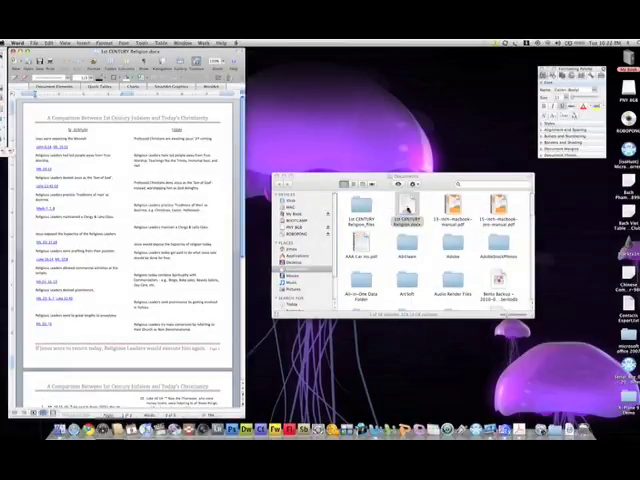
{"action": "left_click", "coordinate": [284, 184]}
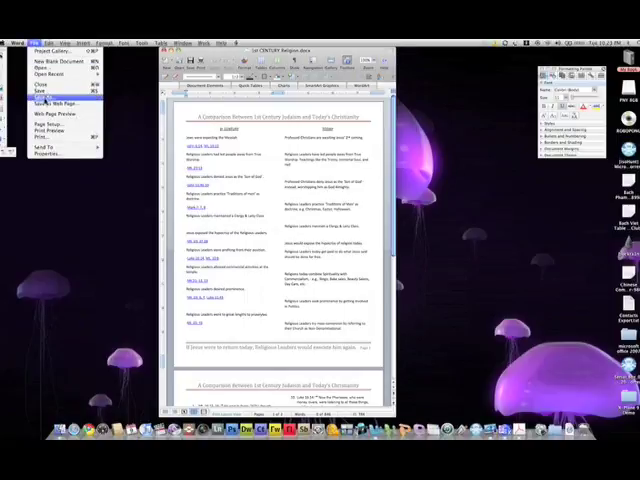
Save the document as an HTML web page, continuing past the compatibility alert
{"action": "left_click", "coordinate": [44, 92]}
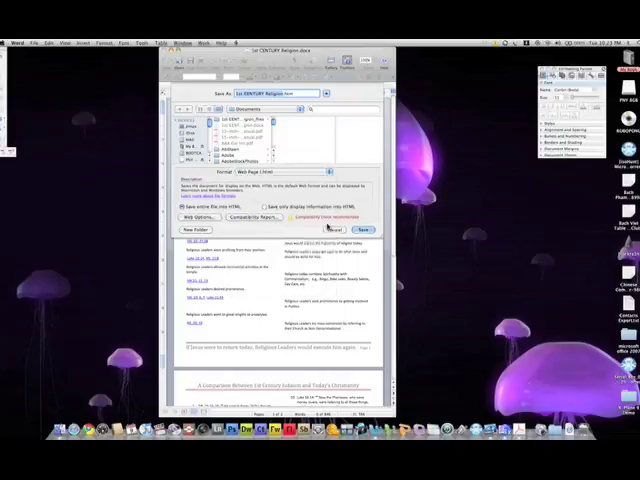
{"action": "left_click", "coordinate": [364, 230]}
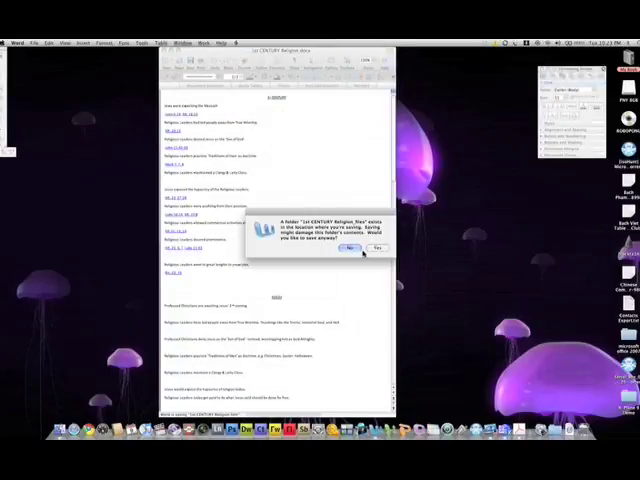
{"action": "left_click", "coordinate": [348, 248]}
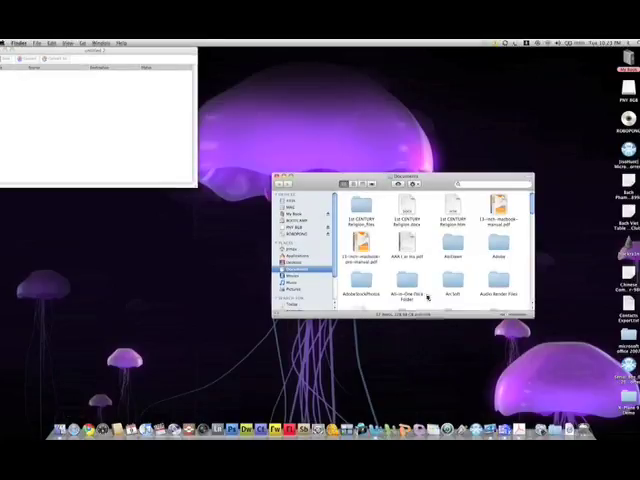
Drag the saved HTML file from Finder into the iSilo X document list
{"action": "left_click", "coordinate": [458, 216]}
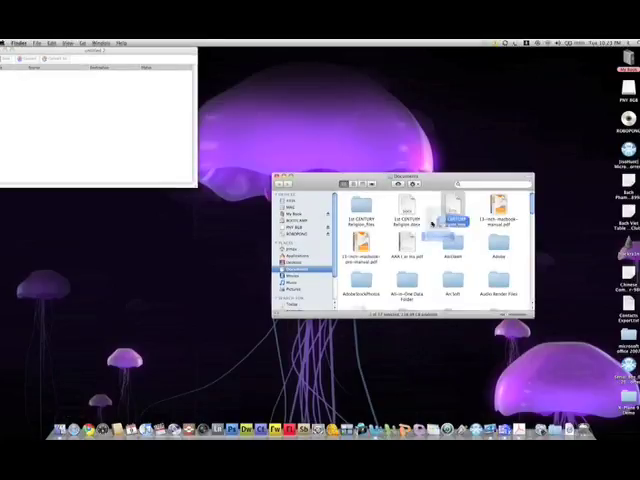
{"action": "left_click_drag", "start_coordinate": [354, 220], "coordinate": [60, 104]}
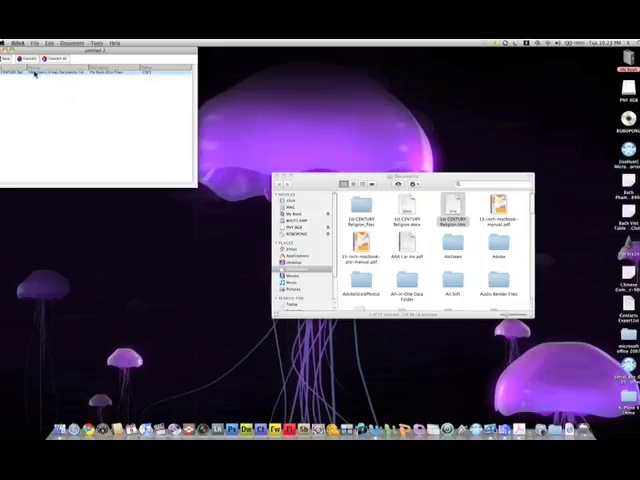
Show the conversion Properties for the added web page entry
{"action": "left_click", "coordinate": [50, 60]}
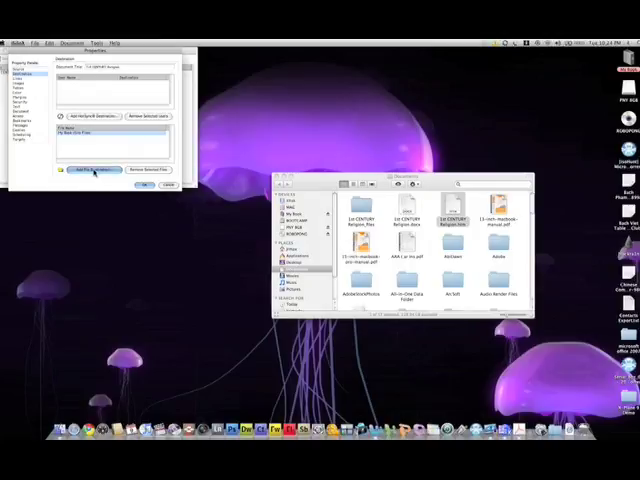
Choose the documents folder as the destination for the converted iSilo file
{"action": "left_click", "coordinate": [90, 168]}
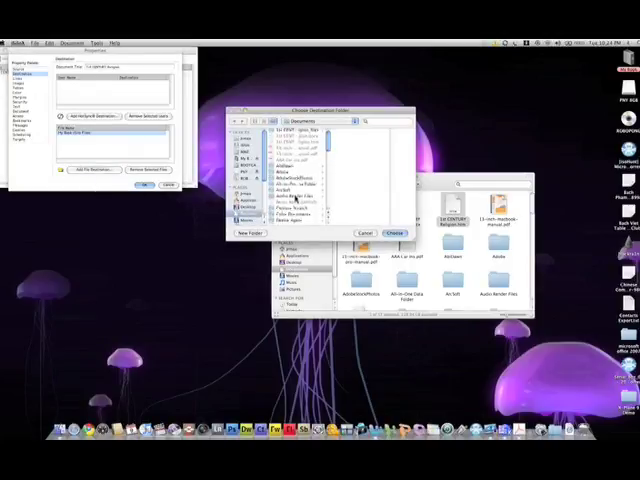
{"action": "scroll", "scroll_direction": "down", "scroll_amount": 3}
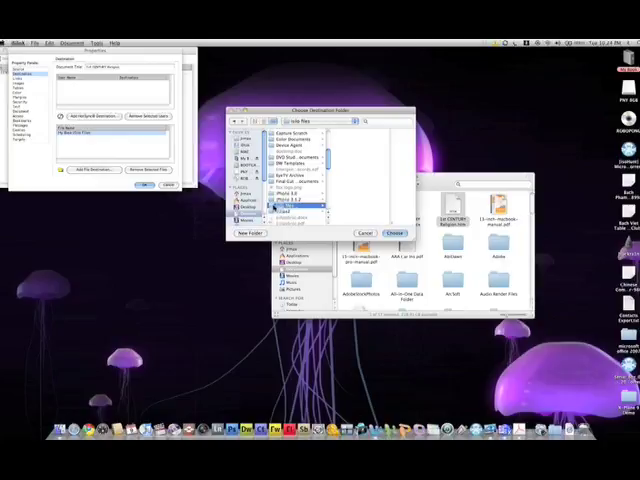
{"action": "left_click", "coordinate": [296, 208]}
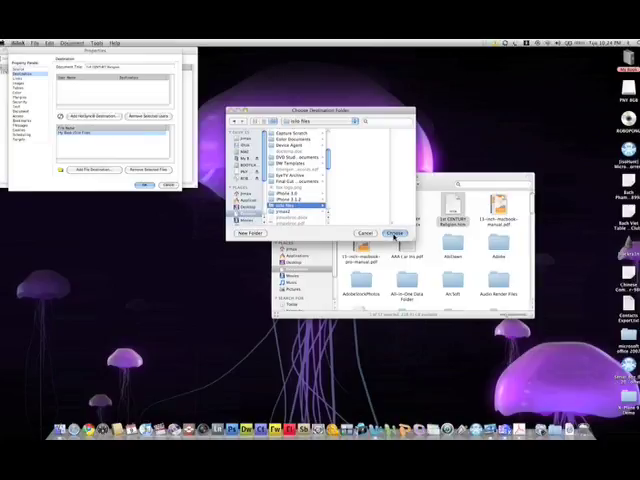
{"action": "left_click", "coordinate": [392, 232]}
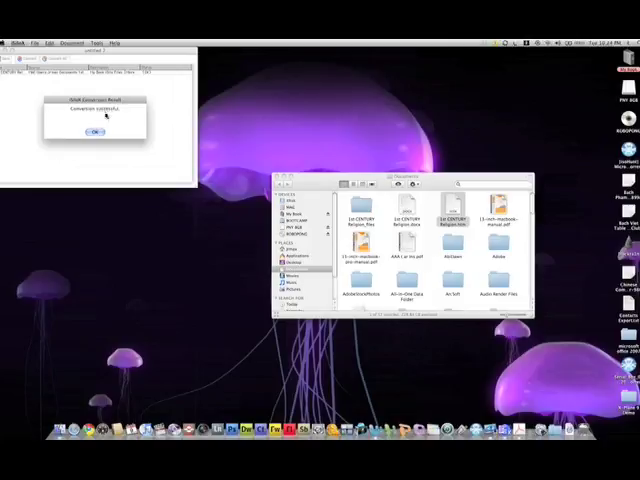
Dismiss the Conversion complete alert and check the new iSilo file in Finder
{"action": "left_click", "coordinate": [92, 132]}
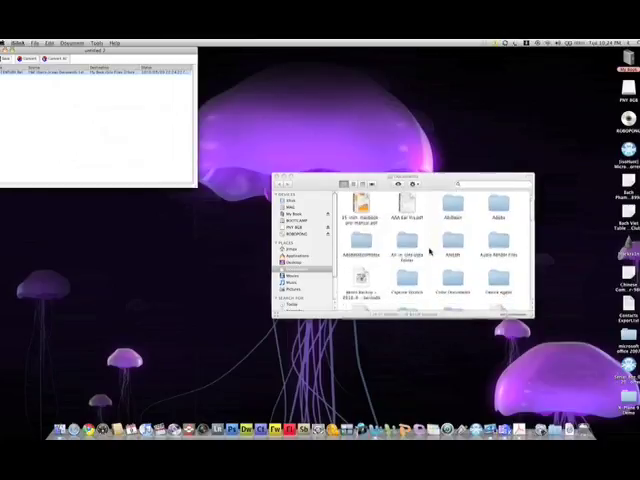
{"action": "scroll", "scroll_direction": "down", "scroll_amount": 3}
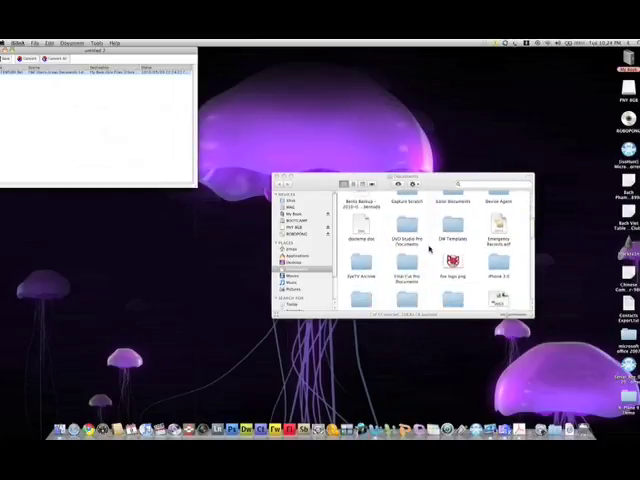